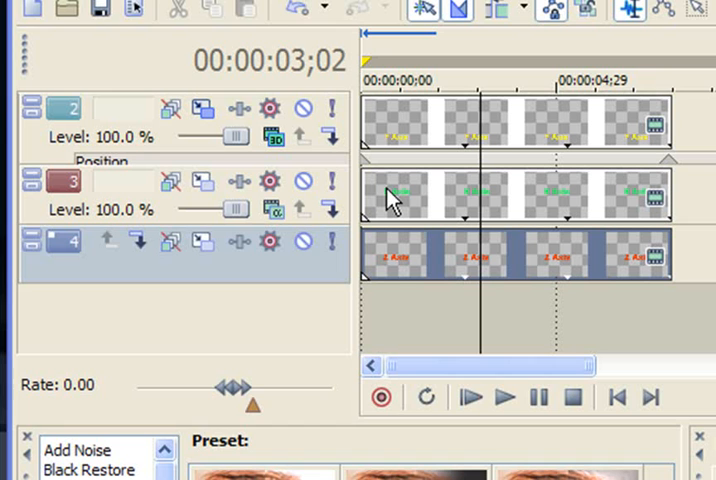
mouse_move(322, 210)
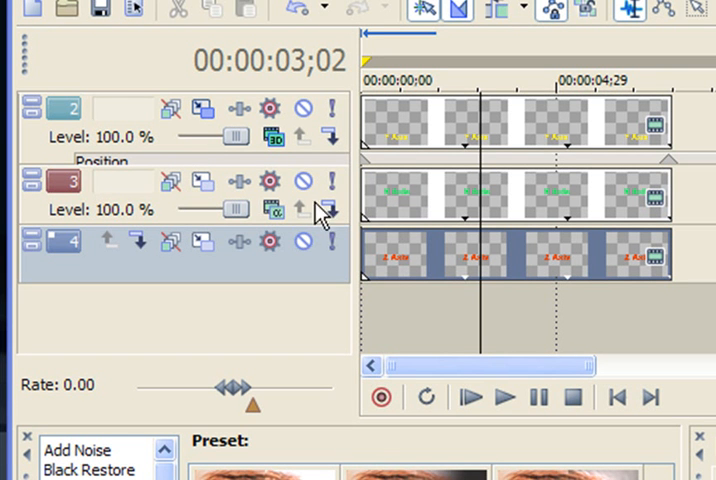
Step: Open the 3D Track Motion window for one of the axis-label text tracks
left_click(268, 210)
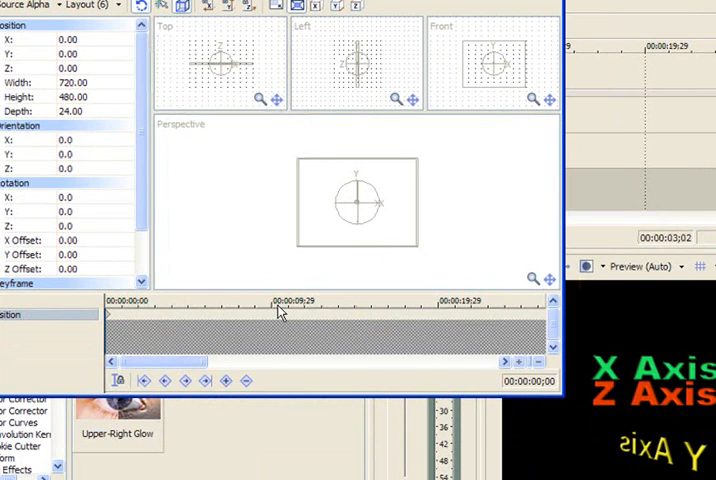
Step: Add a motion keyframe near 7 seconds and enter 36 for X rotation
left_click(262, 320)
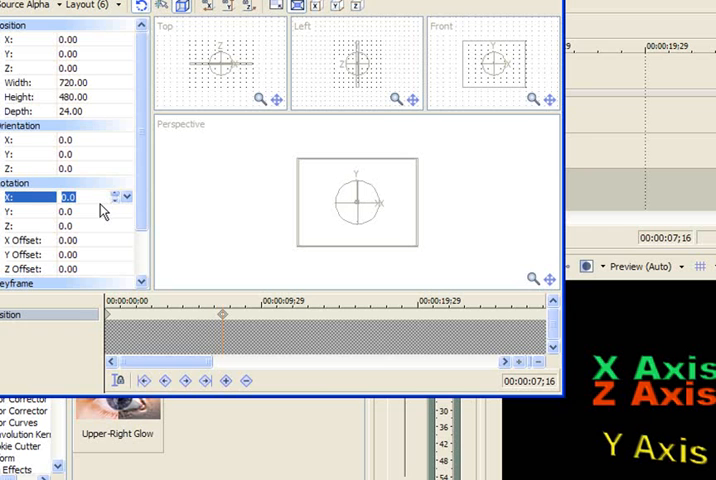
type("36")
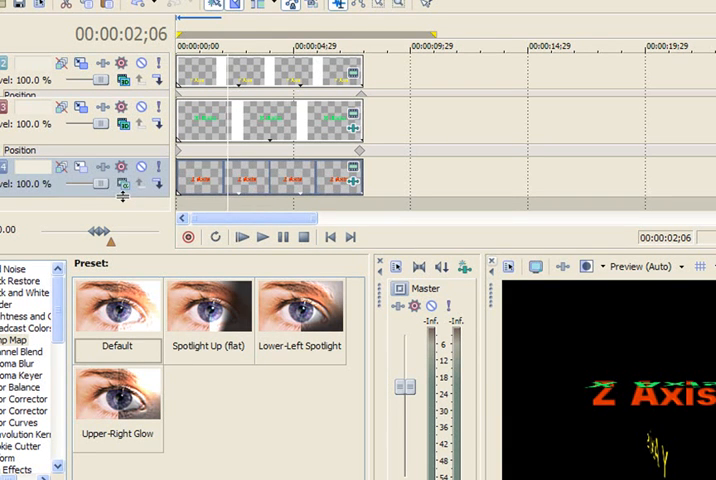
Step: Open 3D Track Motion for the Z Axis text track (track 4)
left_click(124, 183)
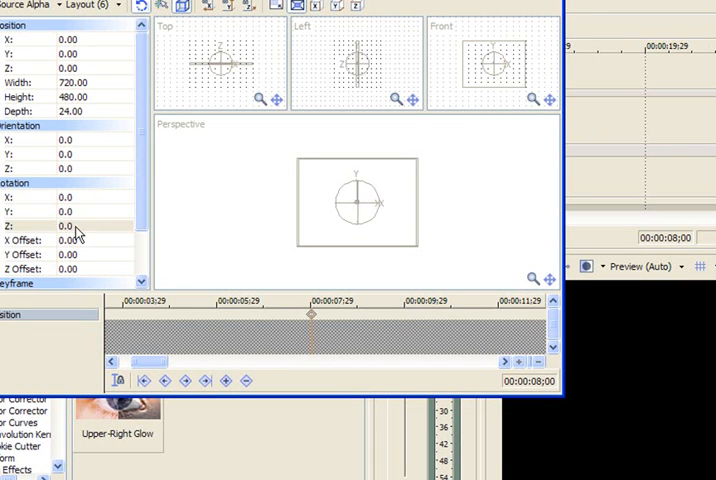
Step: Add an 8-second keyframe with Rotation Z set to 360
left_click(68, 225)
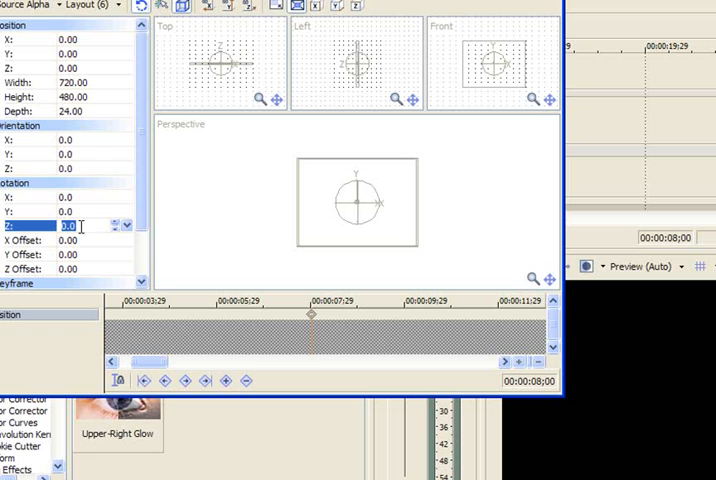
type("360")
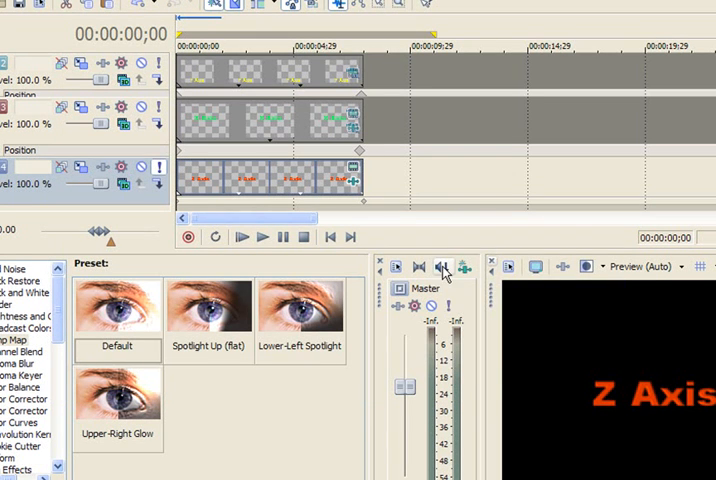
left_click(242, 237)
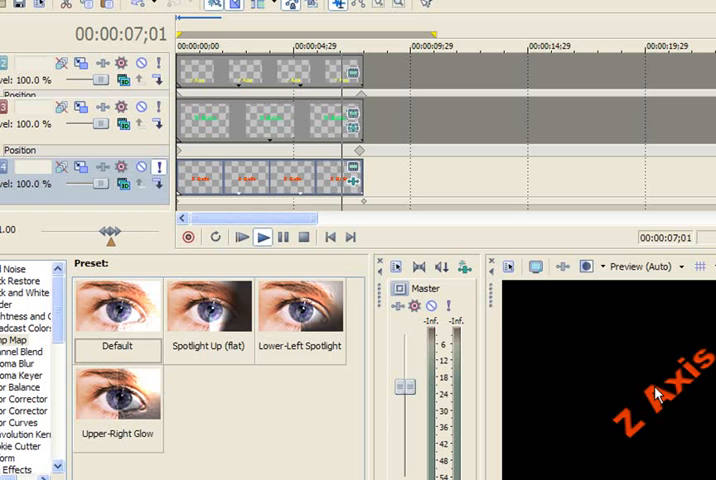
left_click(302, 237)
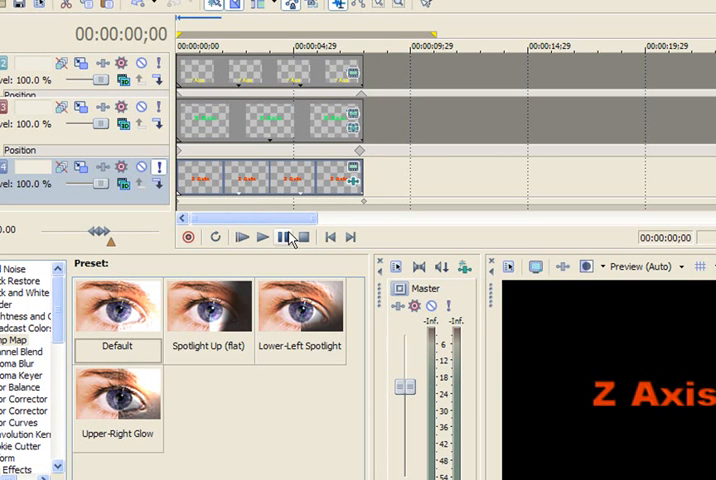
left_click(283, 237)
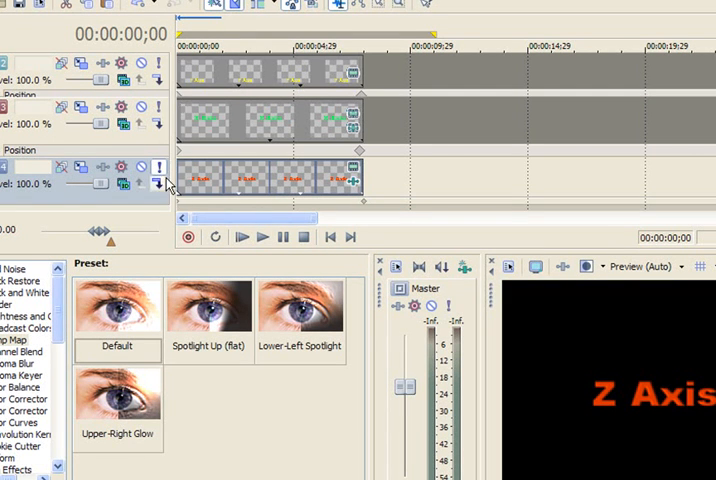
left_click(240, 237)
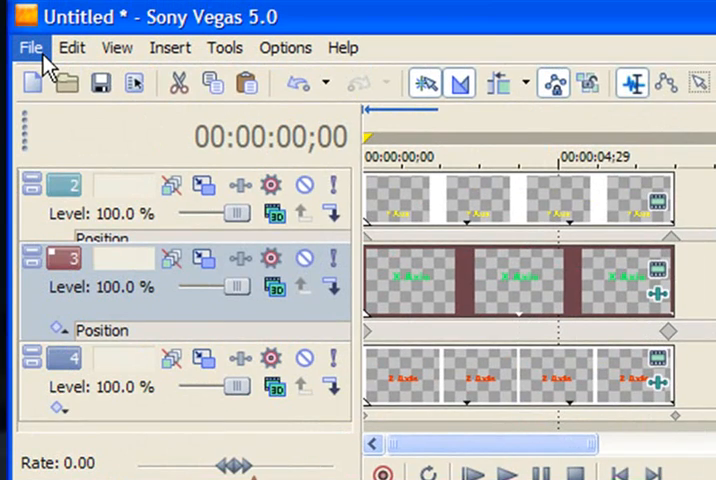
Step: Start Render As and set the custom output image size to 320x240
left_click(30, 47)
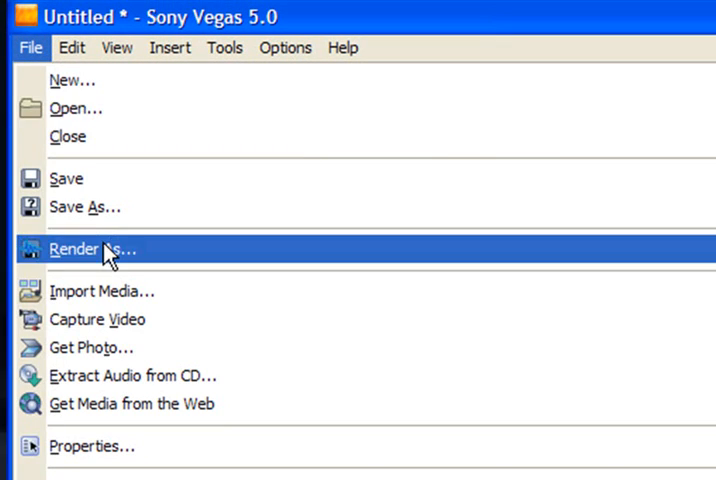
left_click(92, 249)
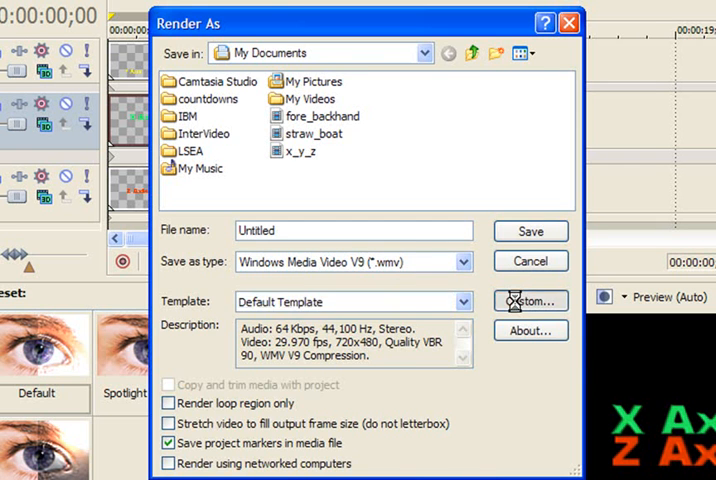
left_click(531, 301)
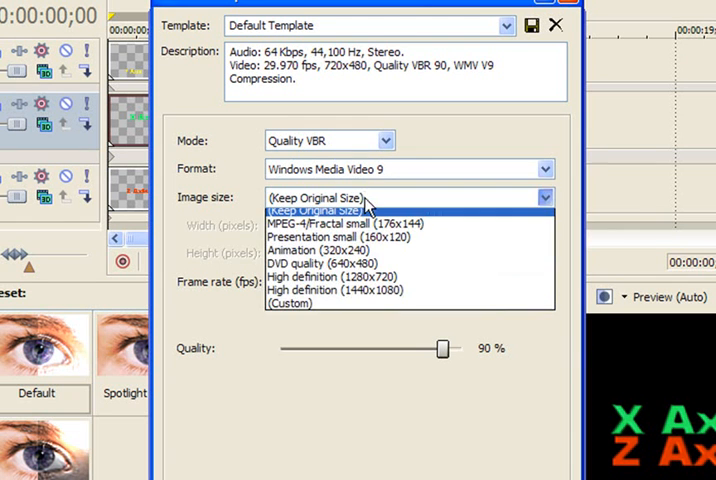
left_click(320, 197)
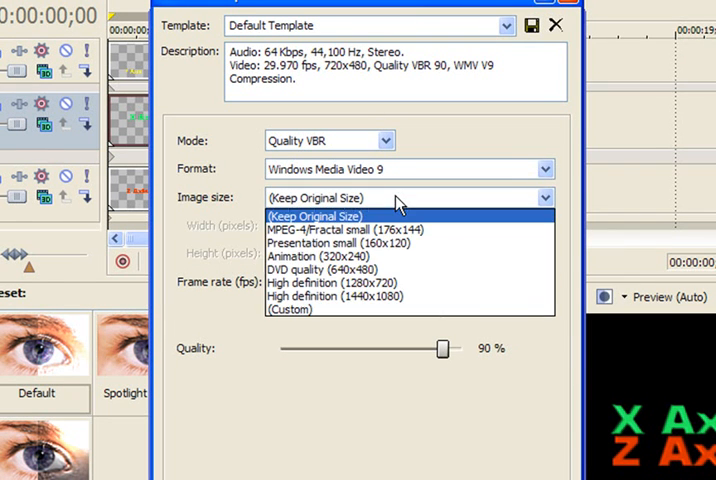
mouse_move(330, 256)
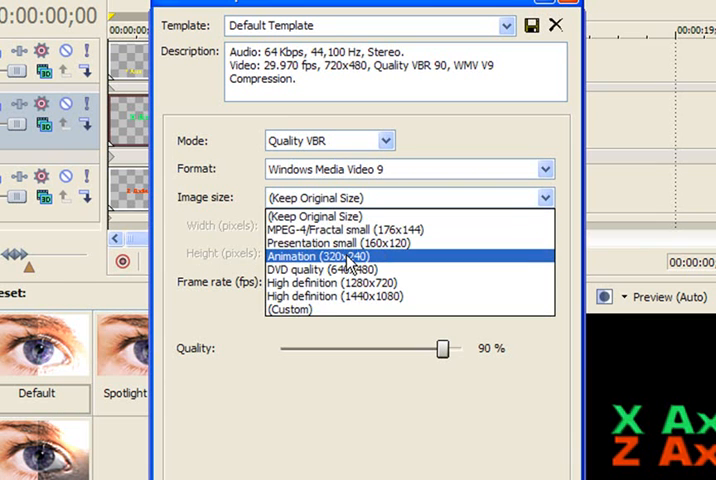
left_click(331, 256)
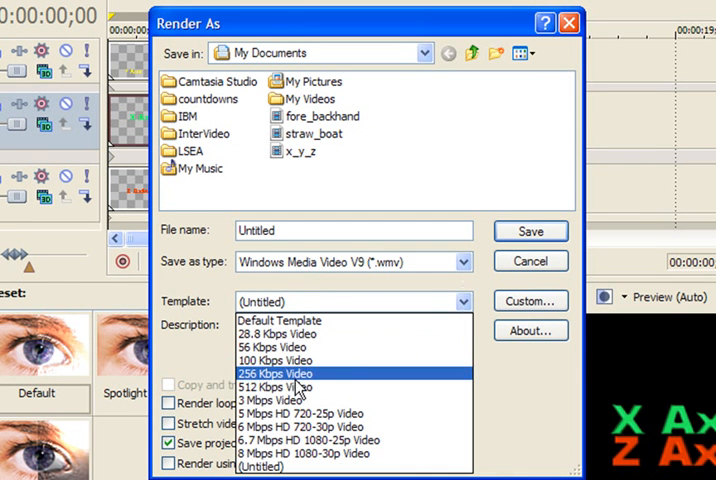
Step: Choose the 512 Kbps Video template, name the file richter_3d_intro, and render
left_click(274, 387)
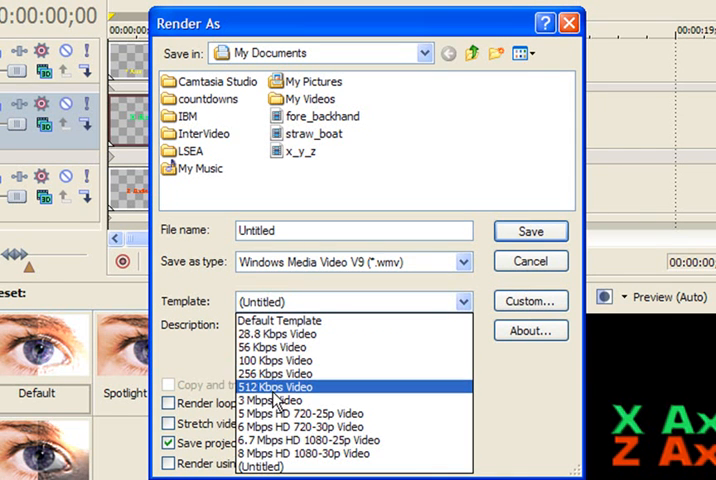
left_click(275, 386)
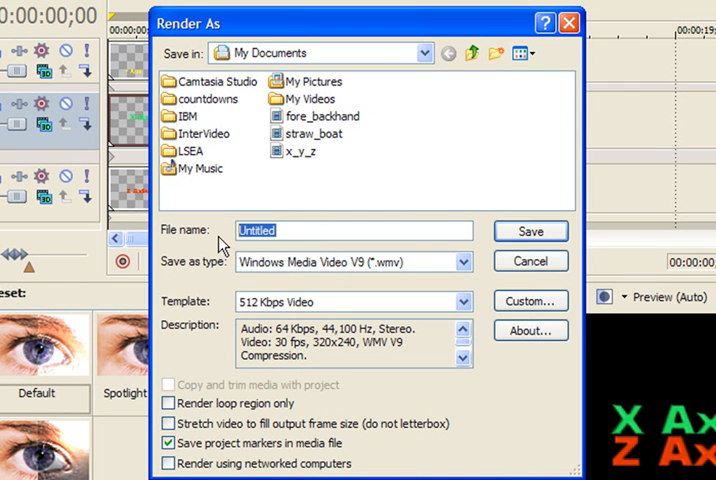
type("richter_3d_")
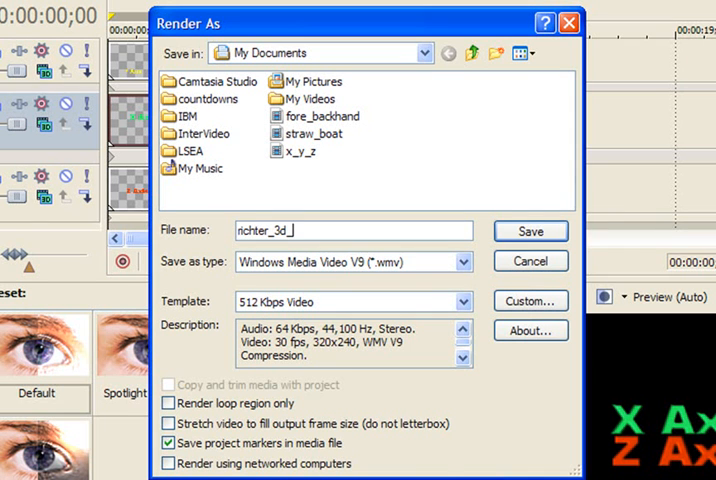
type("intro")
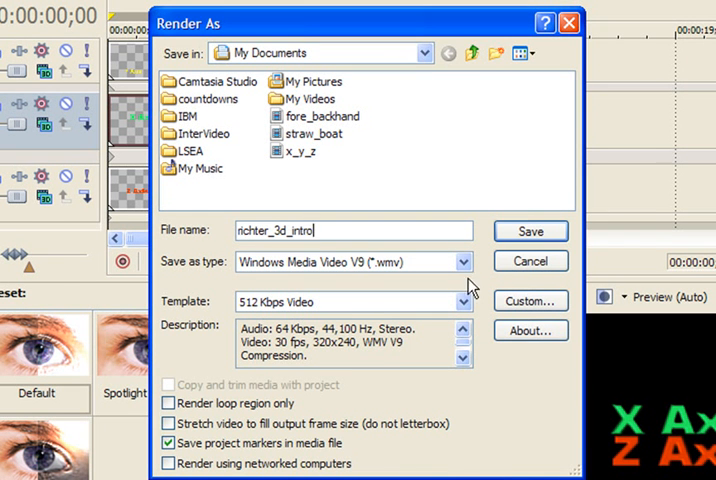
left_click(531, 231)
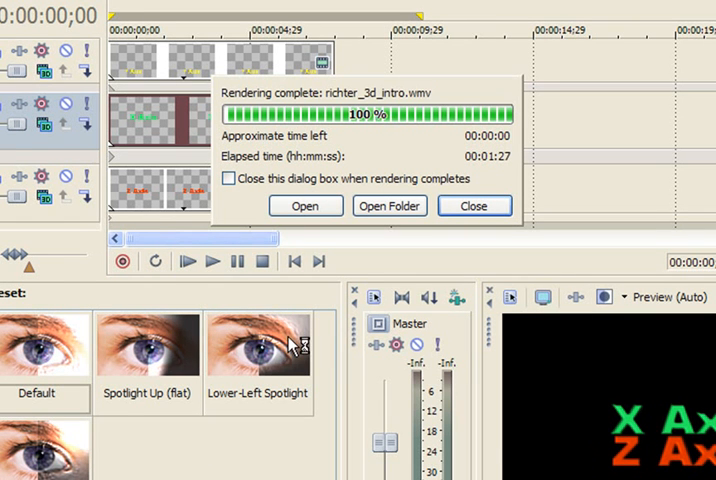
mouse_move(280, 355)
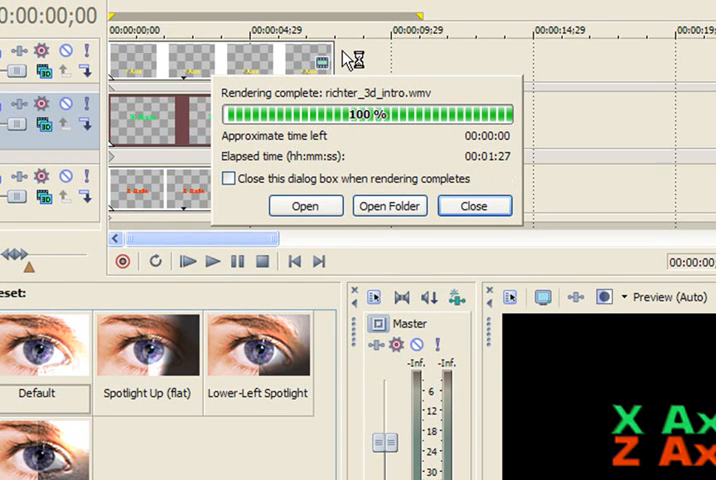
mouse_move(348, 58)
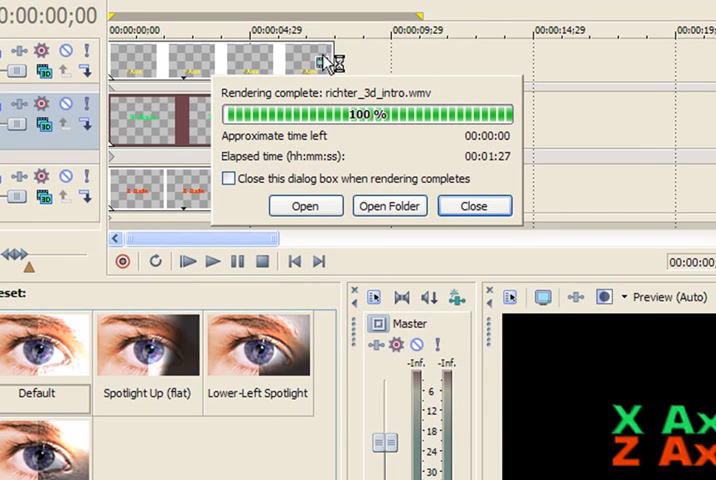
mouse_move(367, 130)
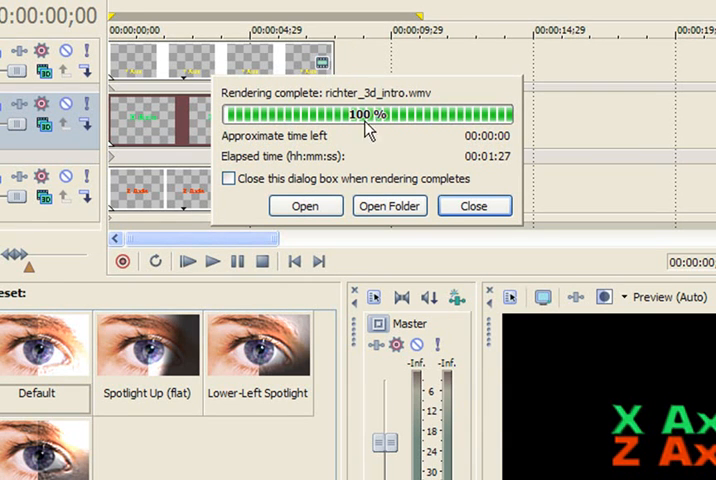
Step: Open the folder containing the finished richter_3d_intro.wmv render
left_click(474, 205)
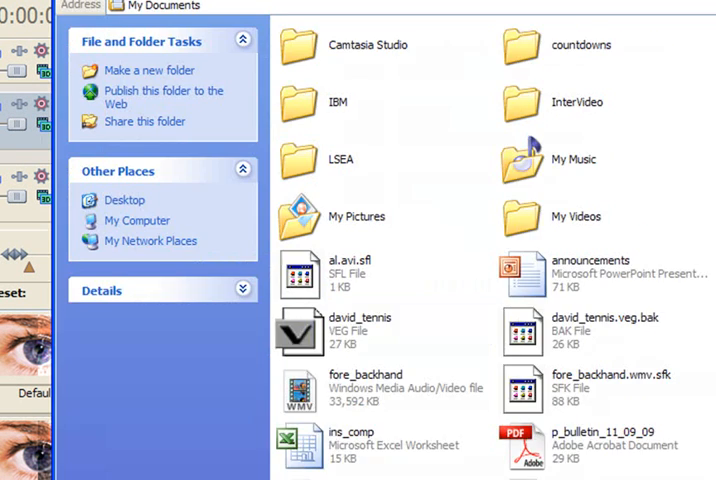
Step: Scroll My Documents to locate the 518 KB richter_3d_intro video file
scroll("down", 3)
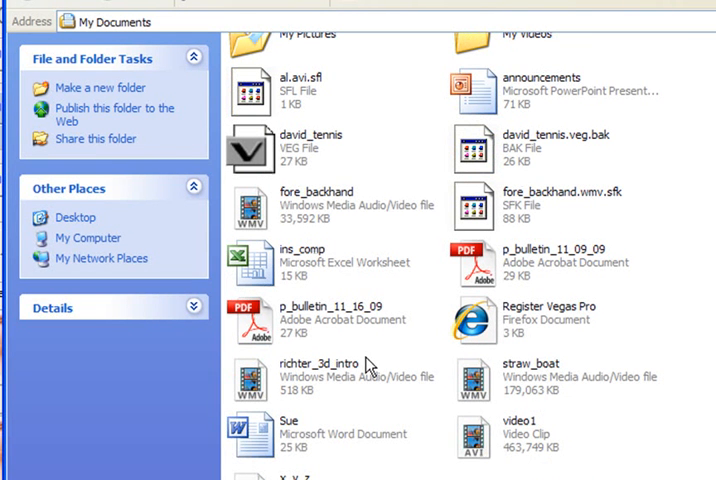
mouse_move(465, 258)
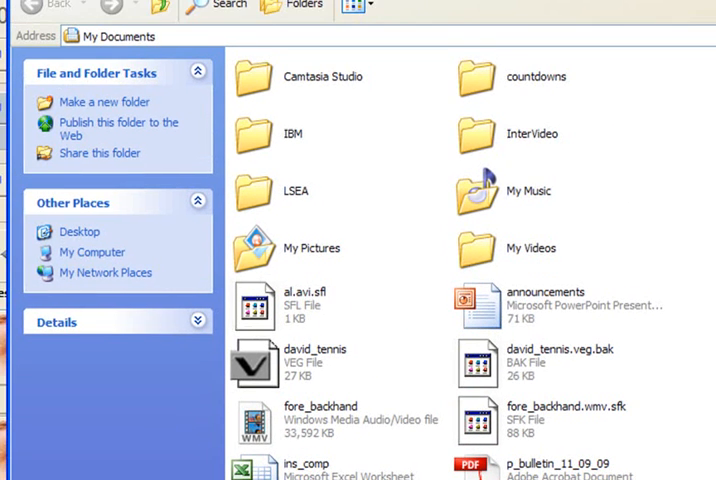
scroll("down", 3)
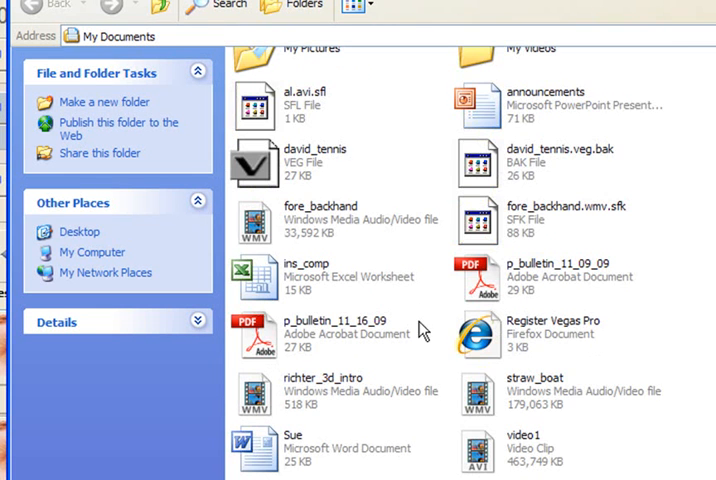